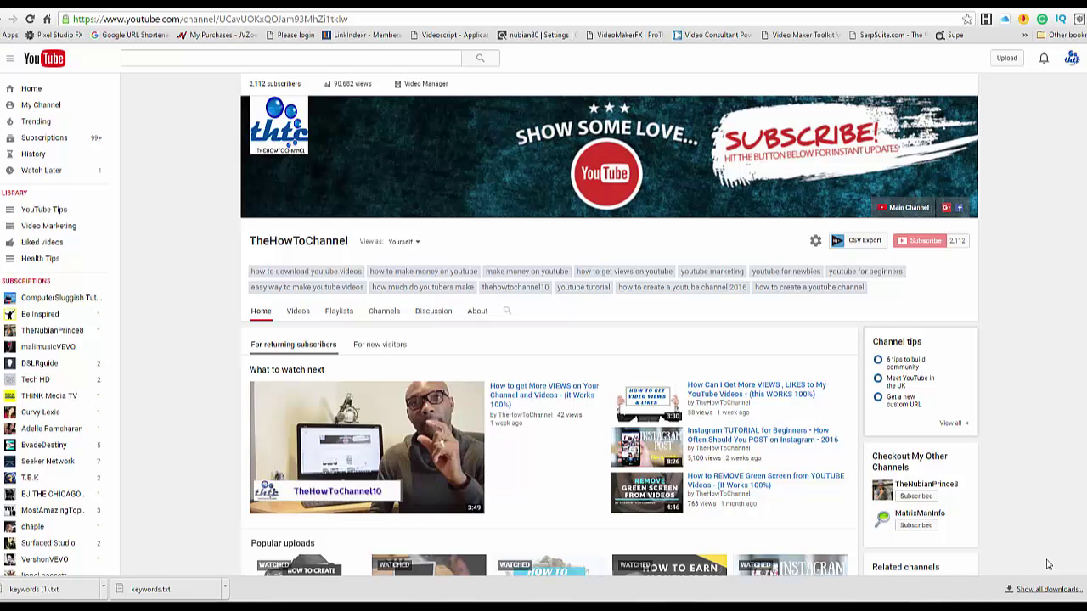
{"action": "mouse_move", "coordinate": [1025, 578]}
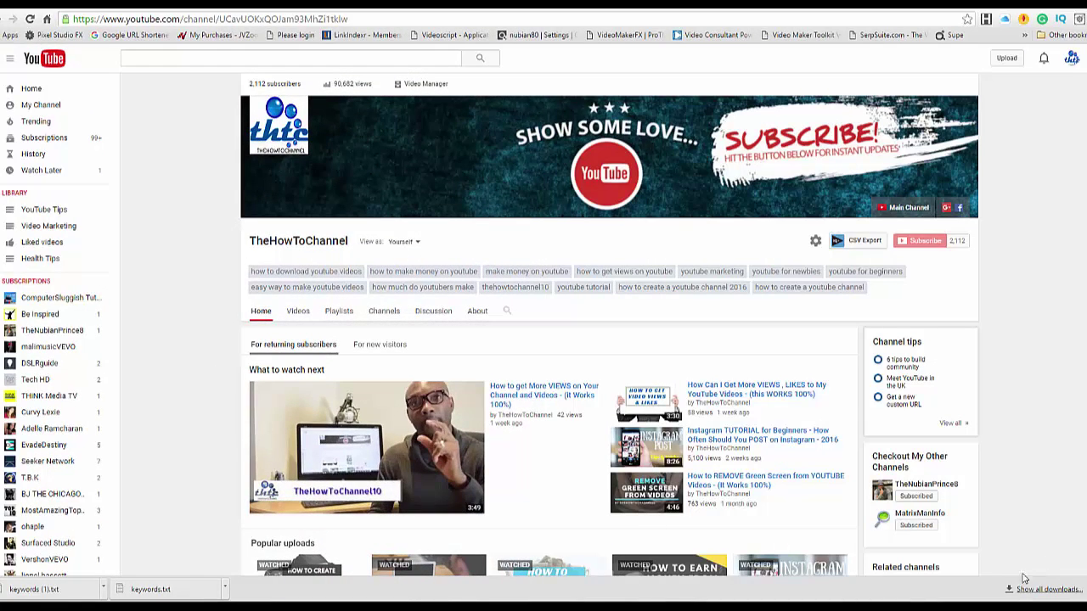